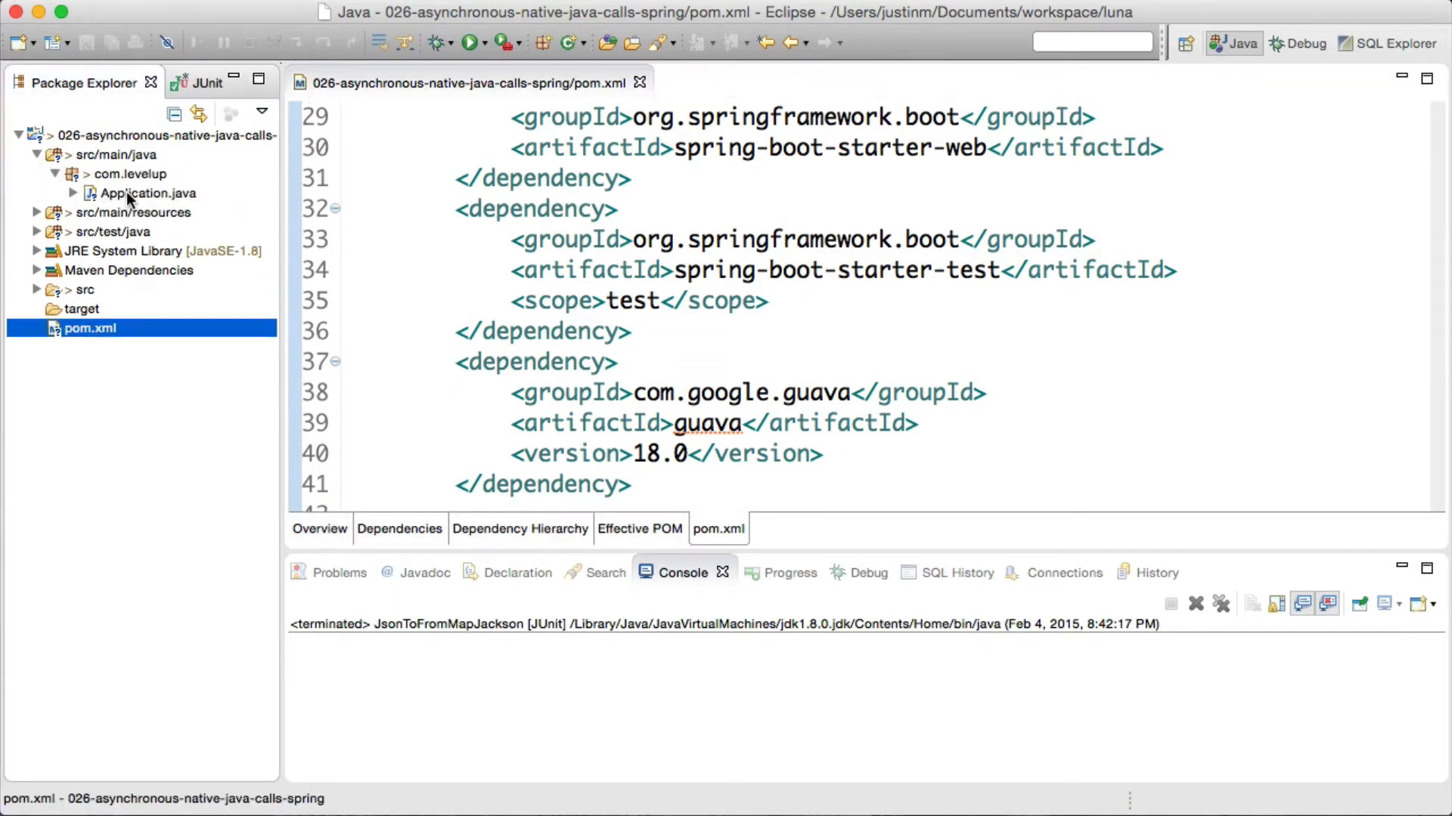
{"action": "double_click", "coordinate": [146, 194]}
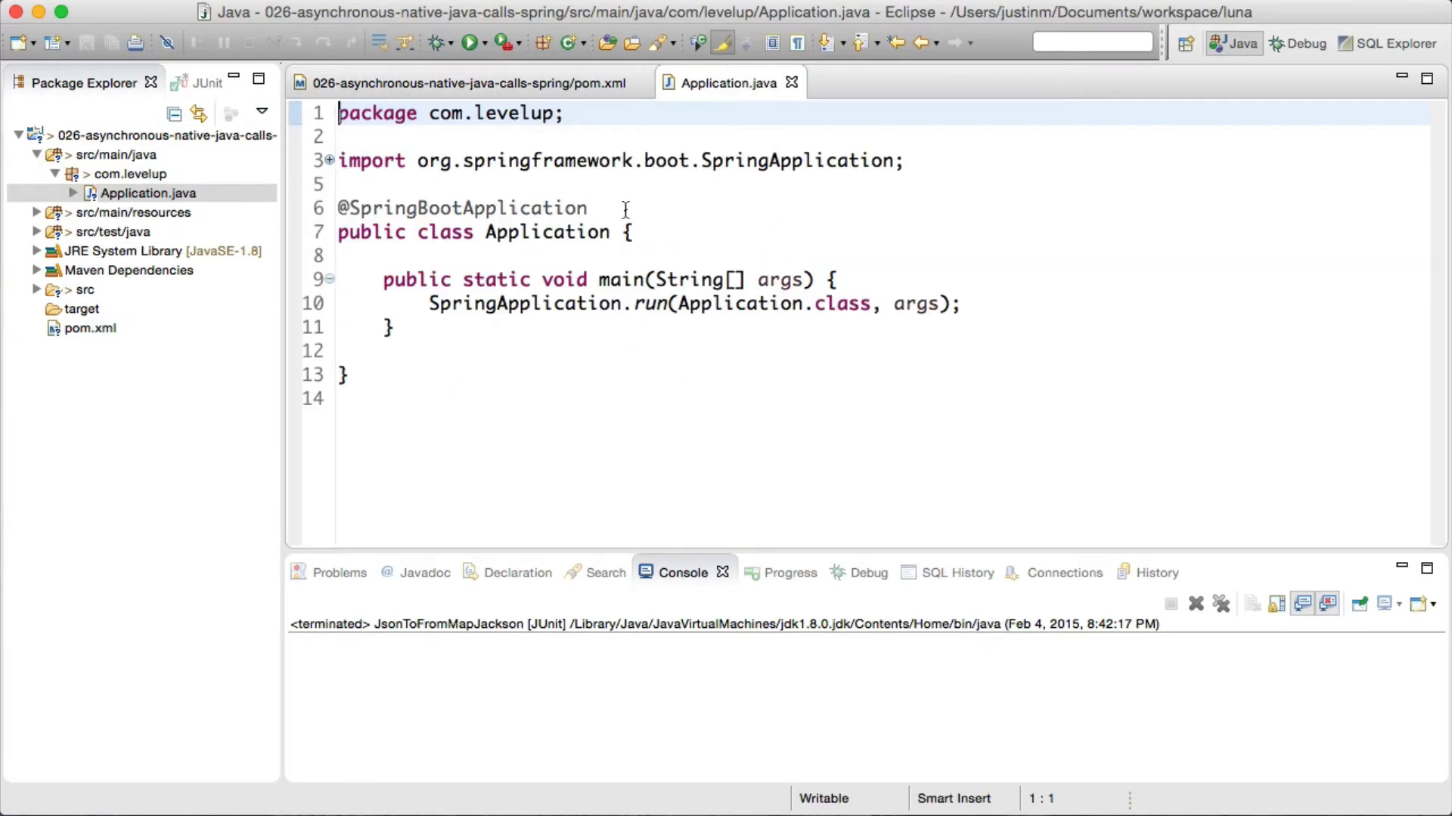
{"action": "key", "text": "Enter"}
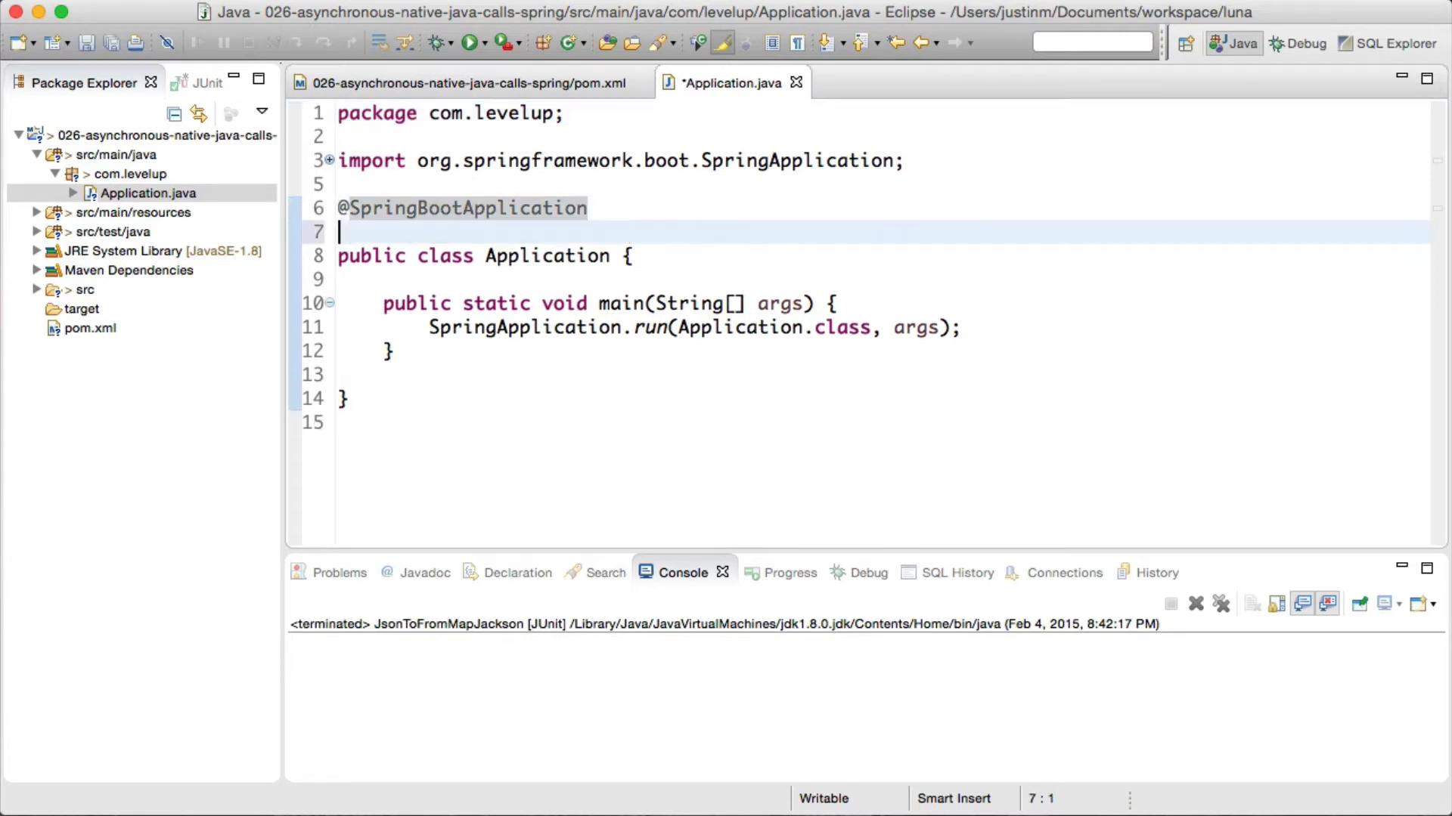
{"action": "type", "text": "@EnableAsync"}
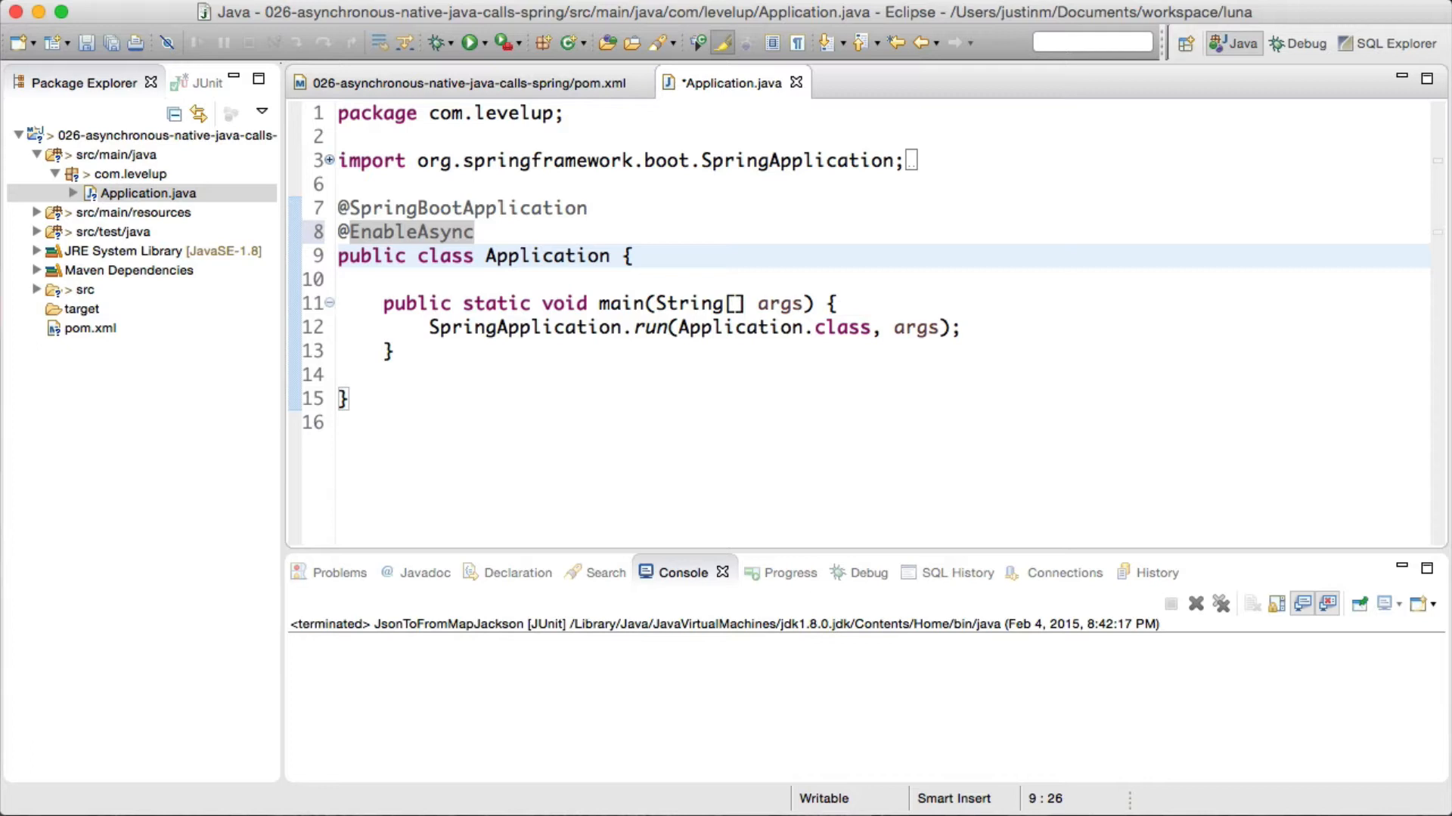
- Implement AsyncConfigurer with a 10-thread LULExecutor- pool and SimpleAsyncUncaughtExceptionHandler
{"action": "type", "text": "implements as"}
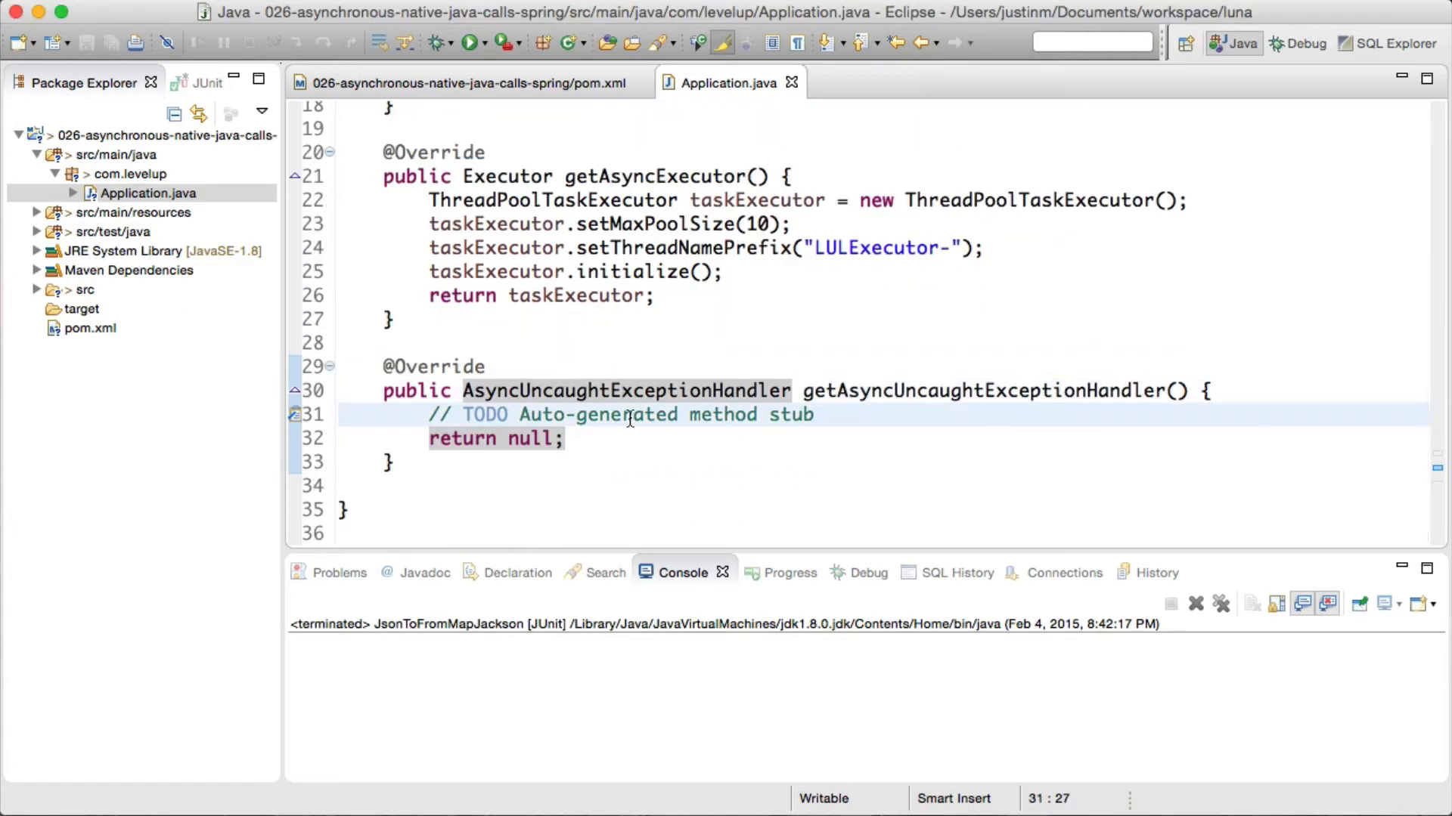
{"action": "type", "text": "return new SimpleAsyncUncaughtExceptionHandler();"}
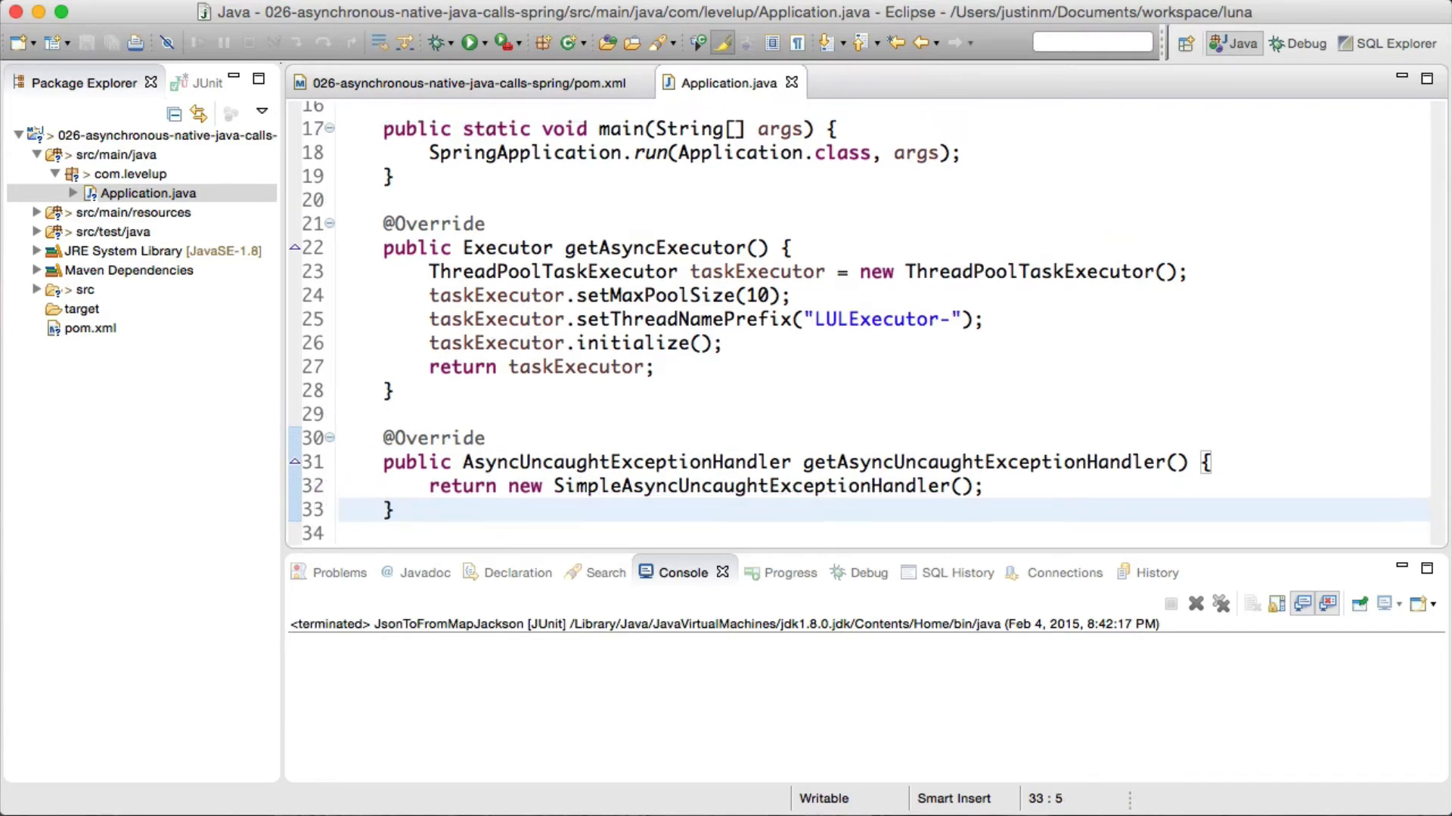
- Launch Application and search the console output for "as"
{"action": "left_click", "coordinate": [464, 43]}
{"action": "type", "text": "as"}
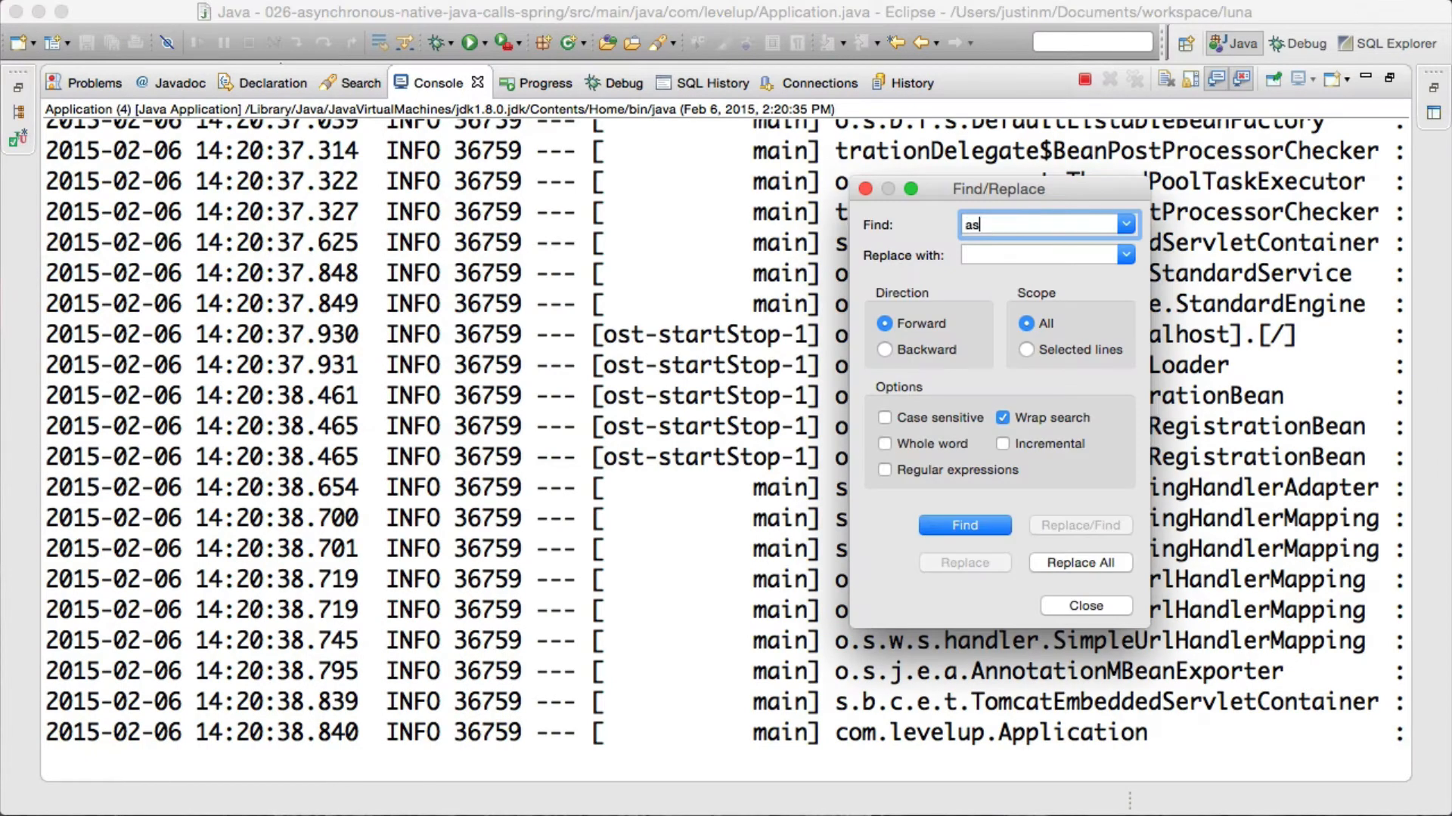
{"action": "left_click", "coordinate": [965, 526]}
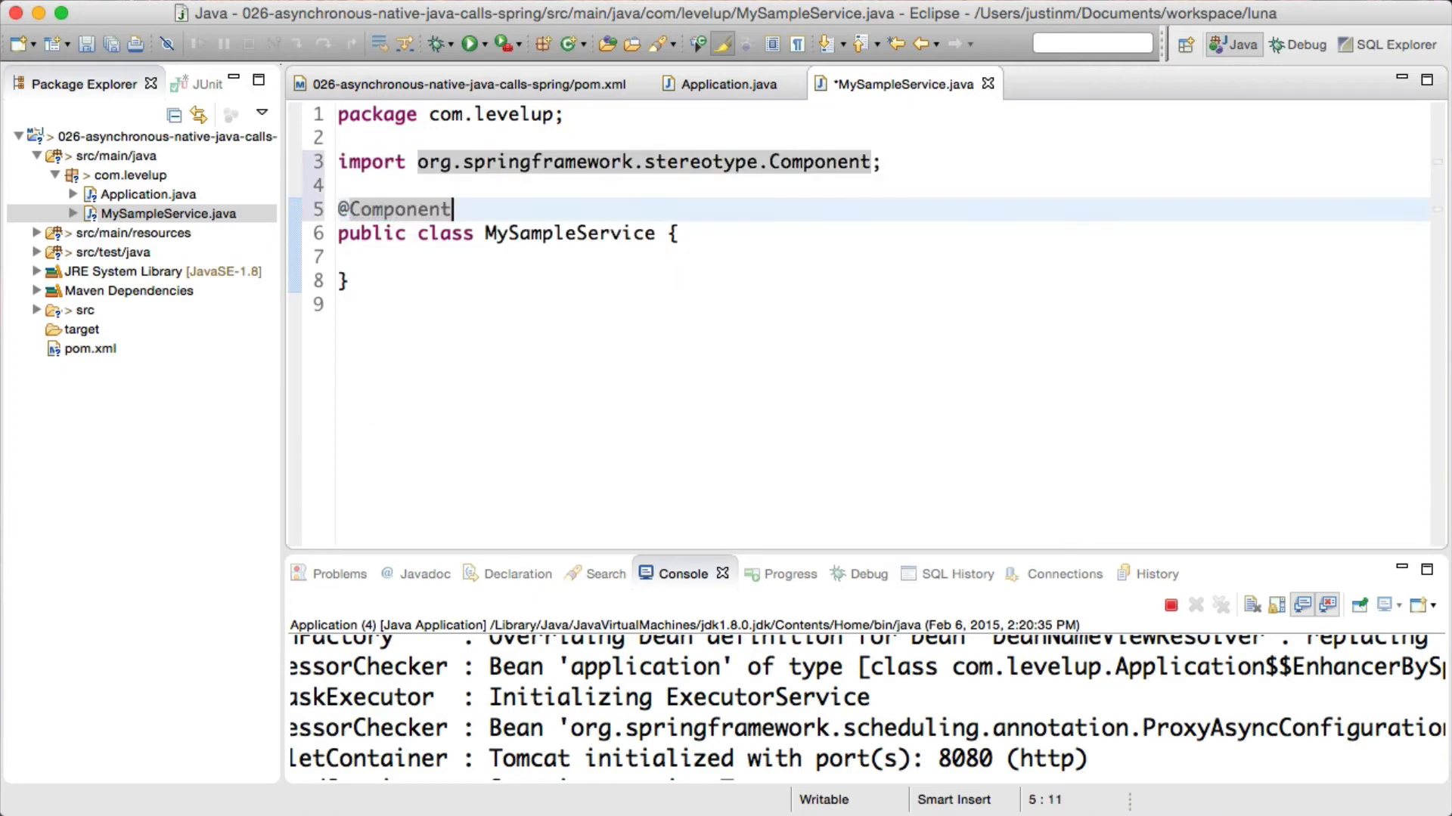
- Declare a static log4j LOGGER for MySampleService
{"action": "type", "text": "private final static Logger LOGGER = Logger.getLogger(MySampleService.class);"}
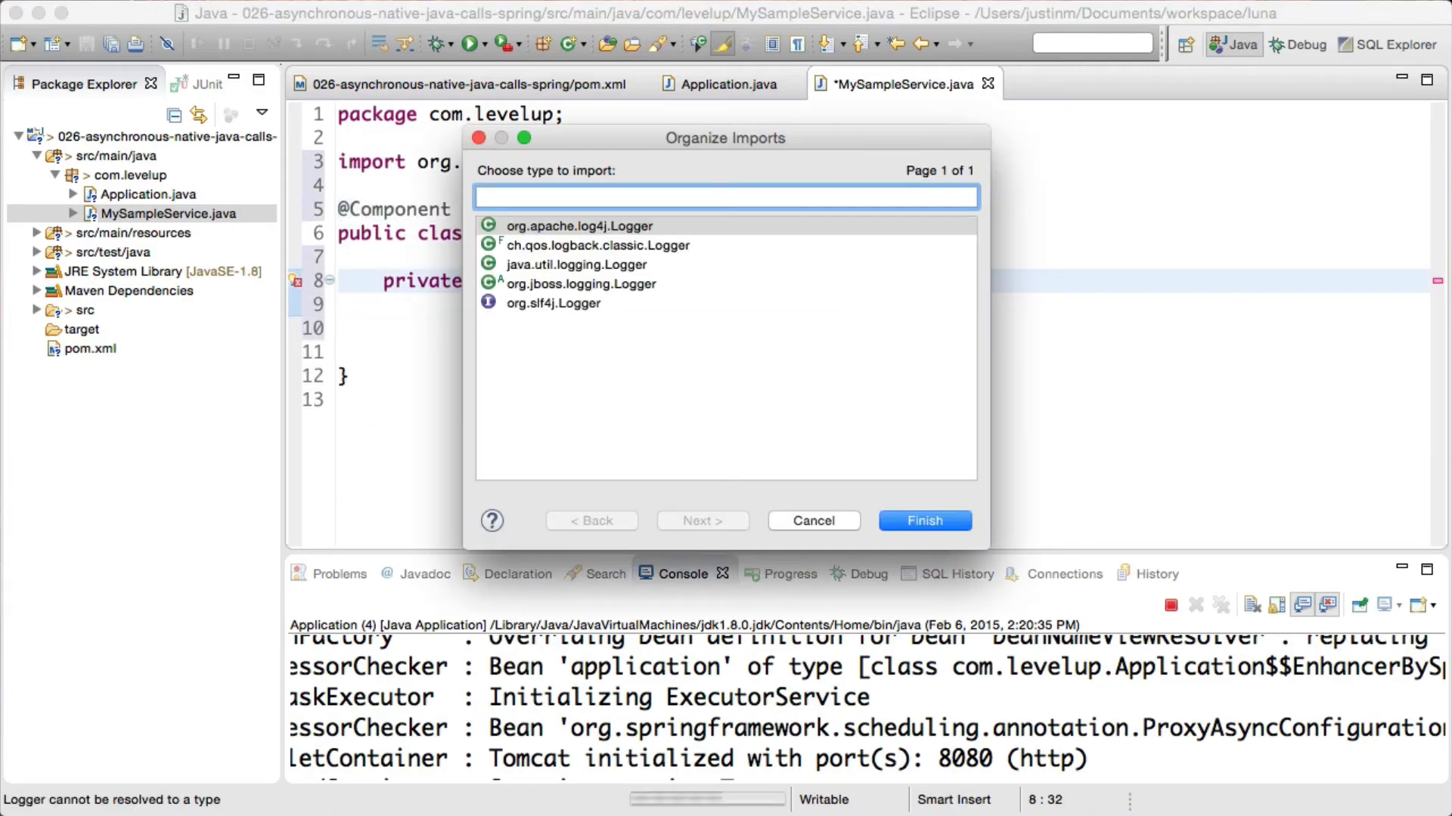
{"action": "left_click", "coordinate": [926, 520]}
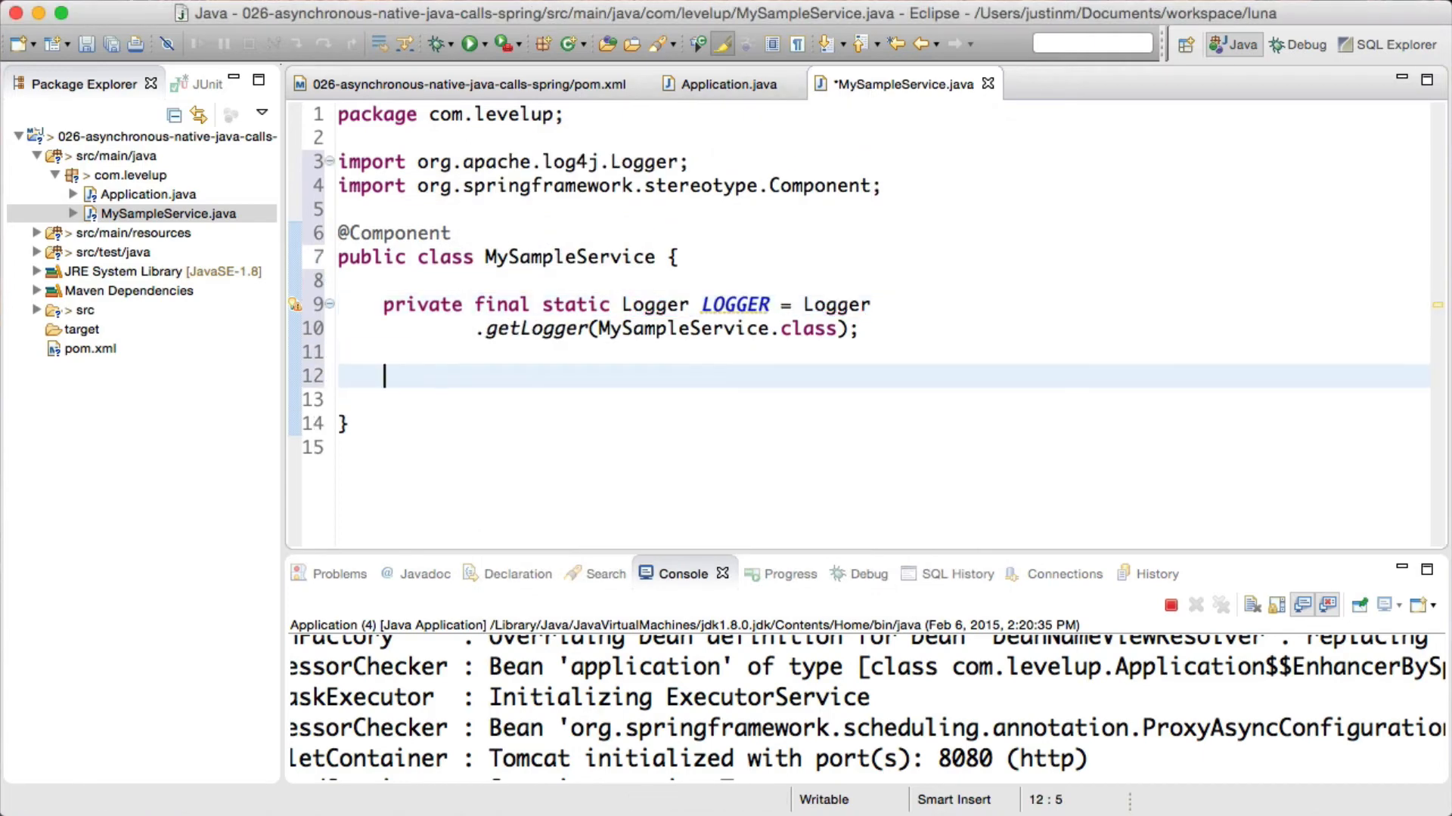
{"action": "type", "text": "public Future<Long>"}
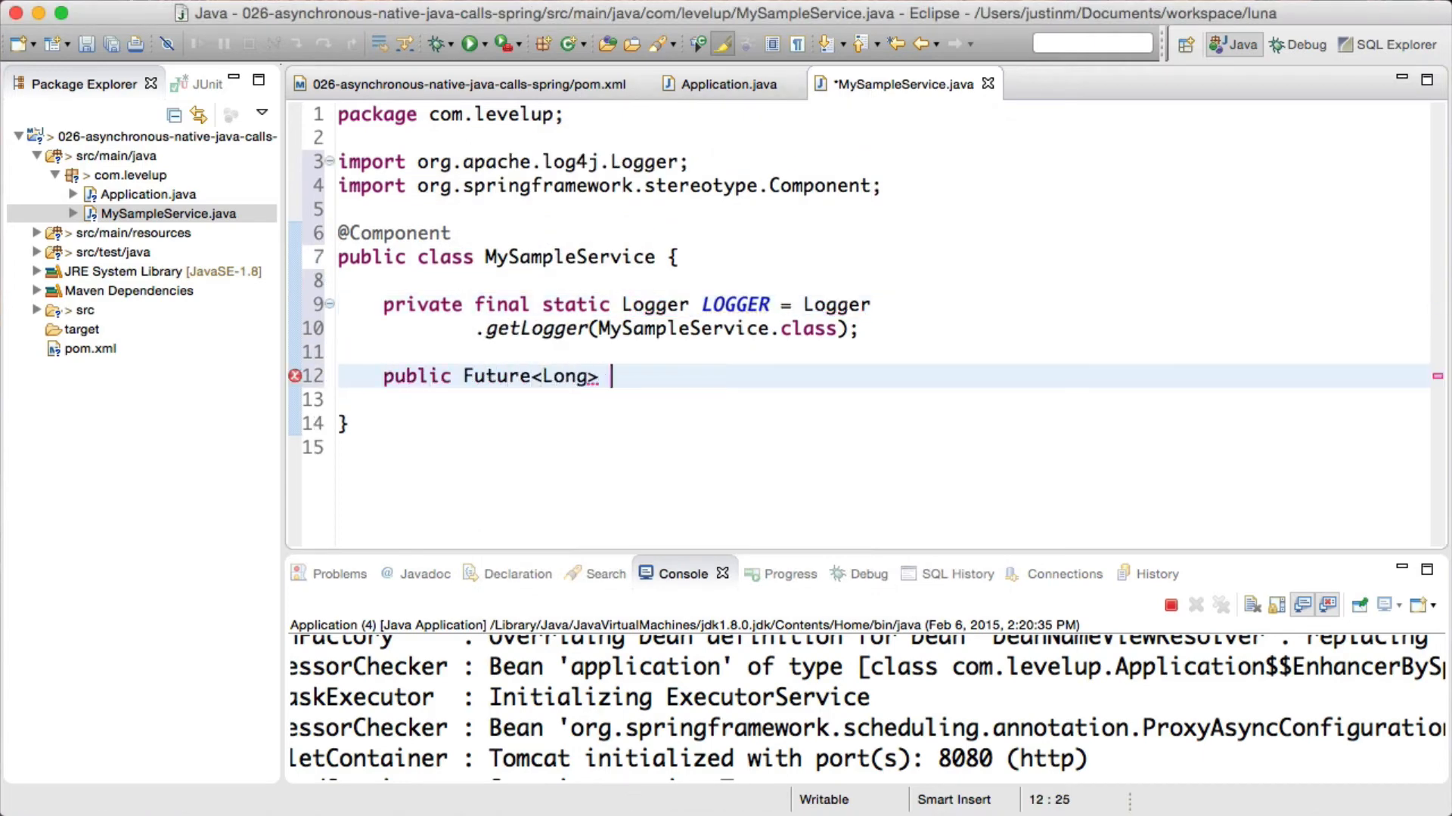
{"action": "type", "text": "callAsync (int )"}
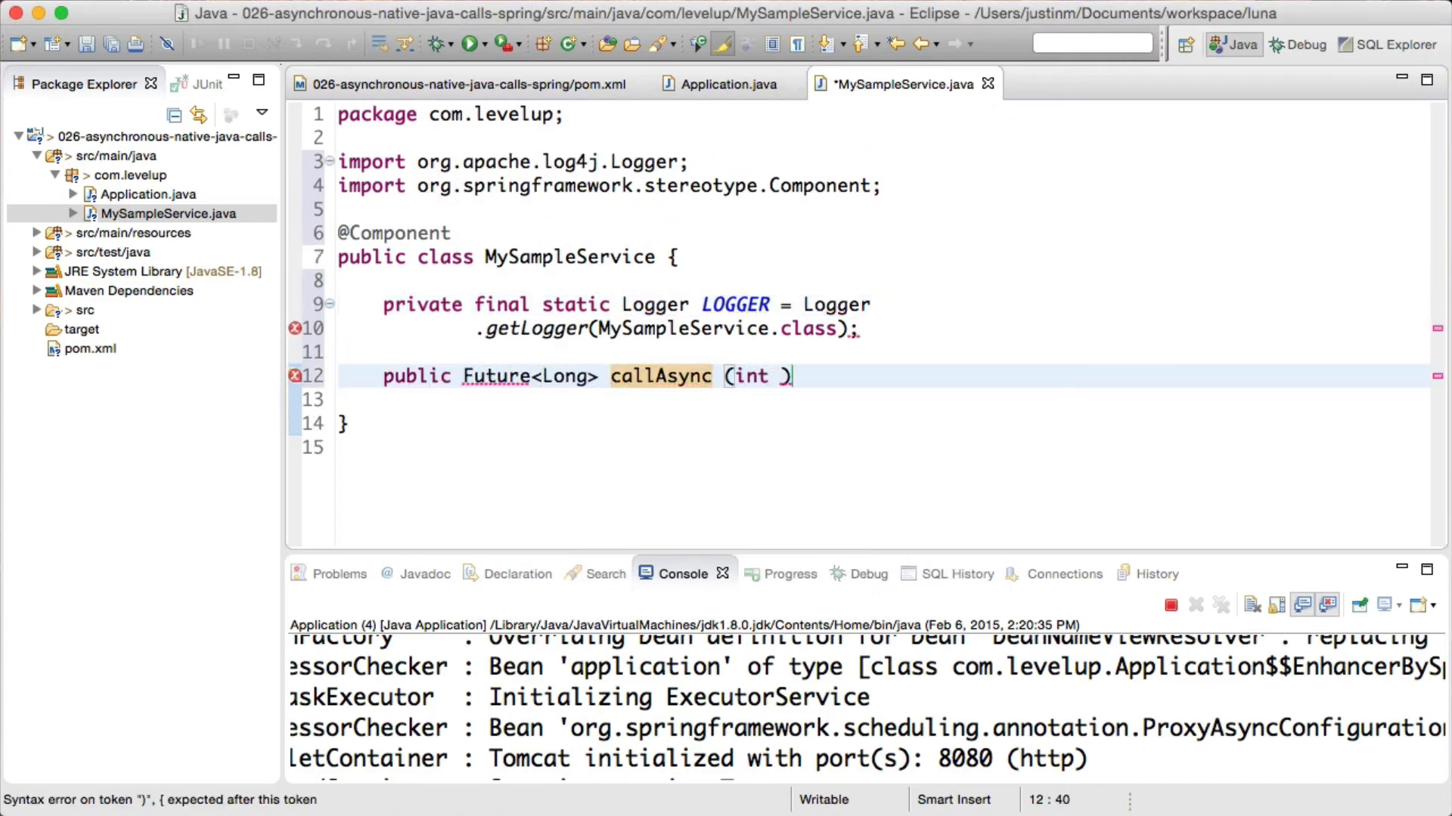
{"action": "type", "text": "taskCall) {"}
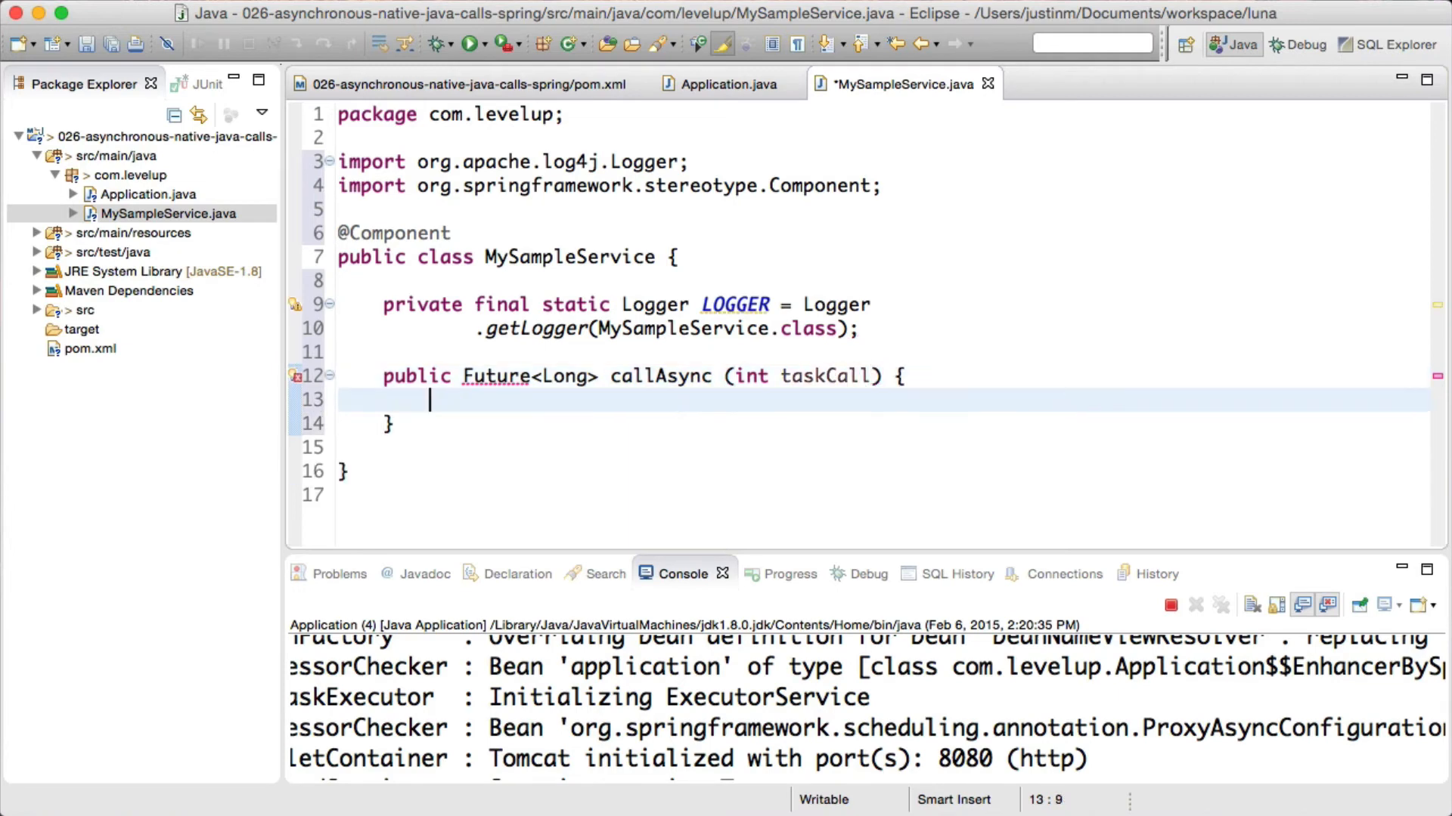
{"action": "type", "text": "@Async"}
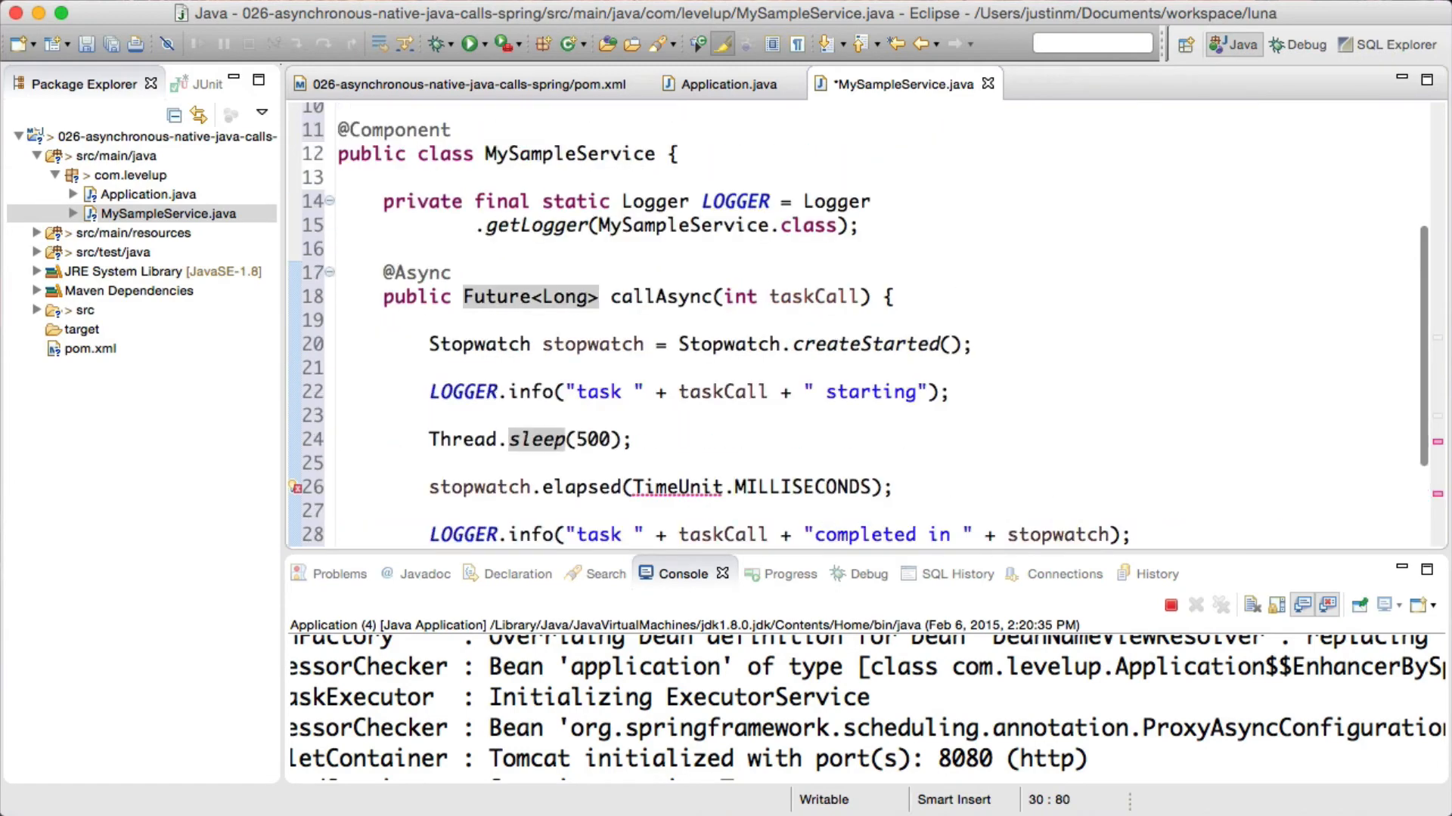
{"action": "key", "text": "Cmd+s"}
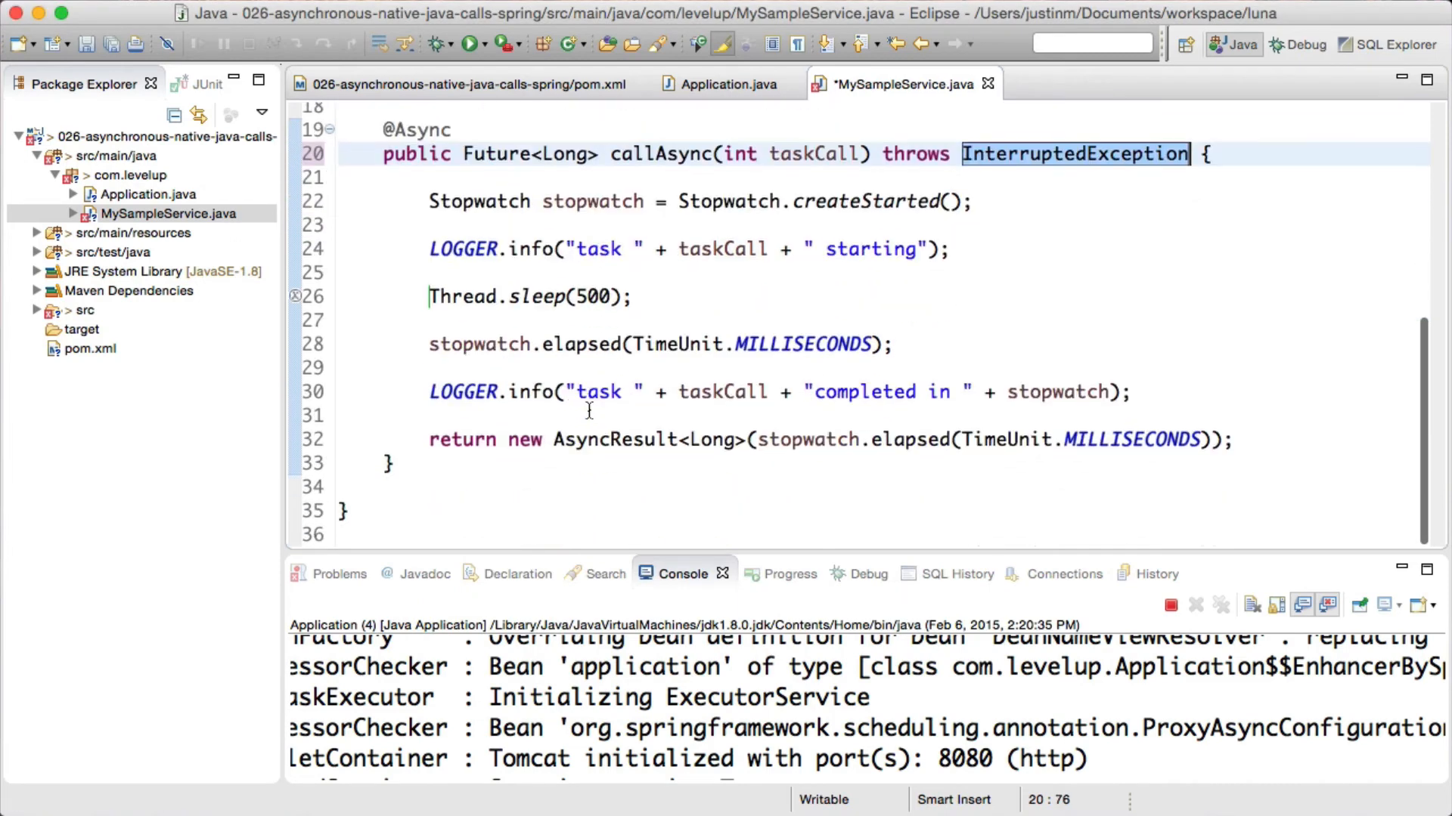
{"action": "right_click", "coordinate": [113, 176]}
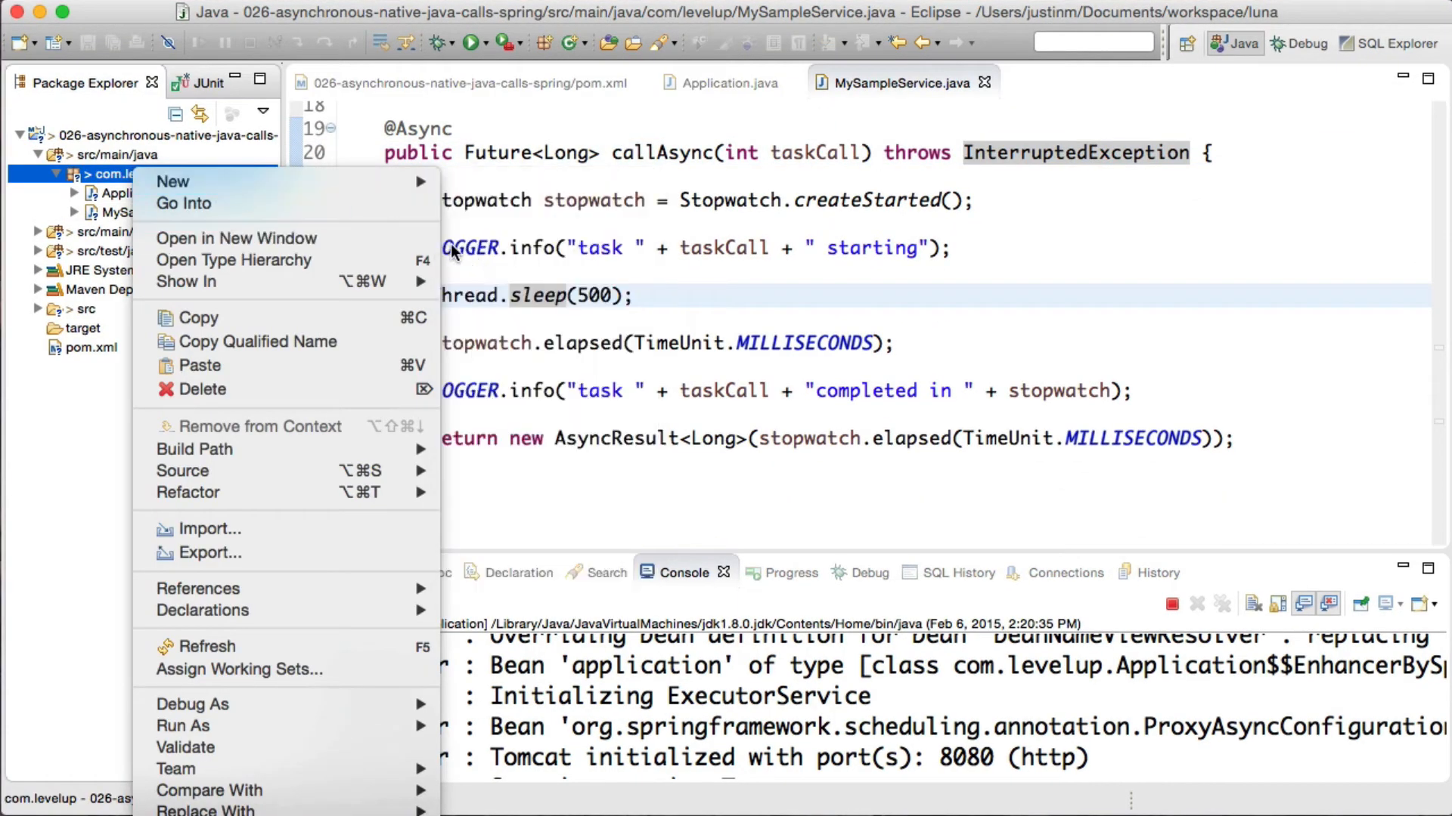
{"action": "mouse_move", "coordinate": [172, 182]}
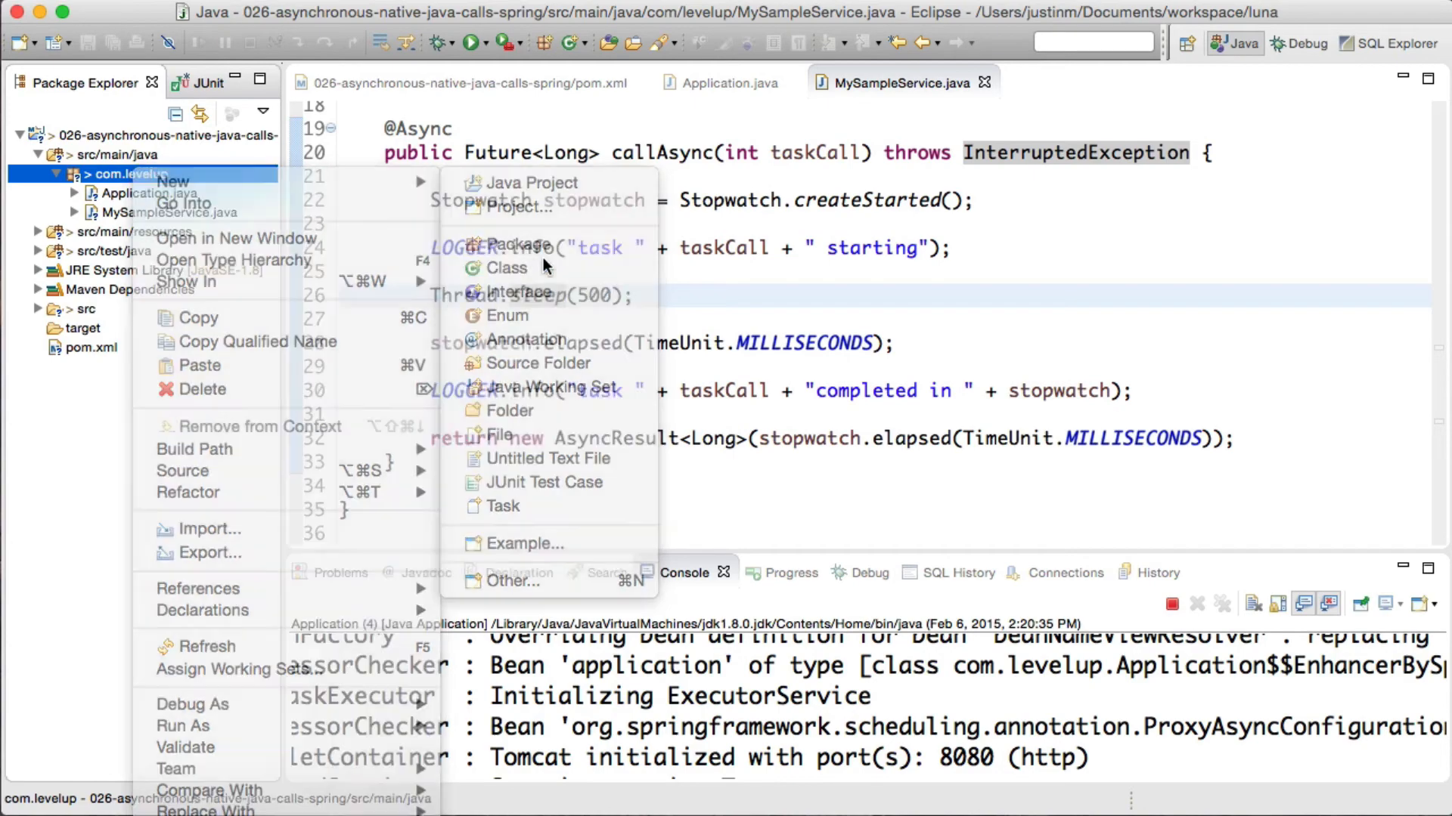
{"action": "left_click", "coordinate": [505, 268]}
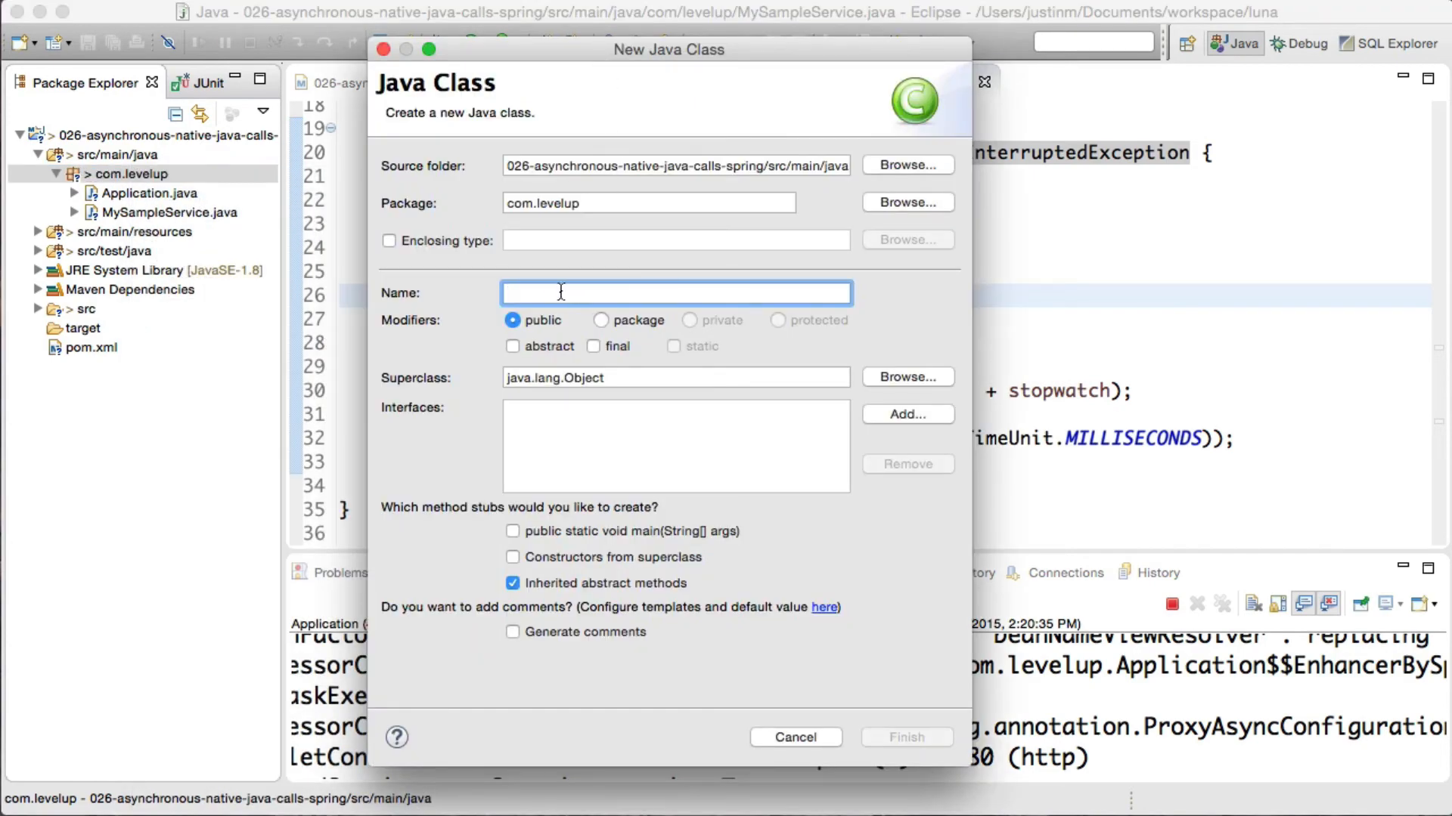
{"action": "left_click", "coordinate": [906, 738]}
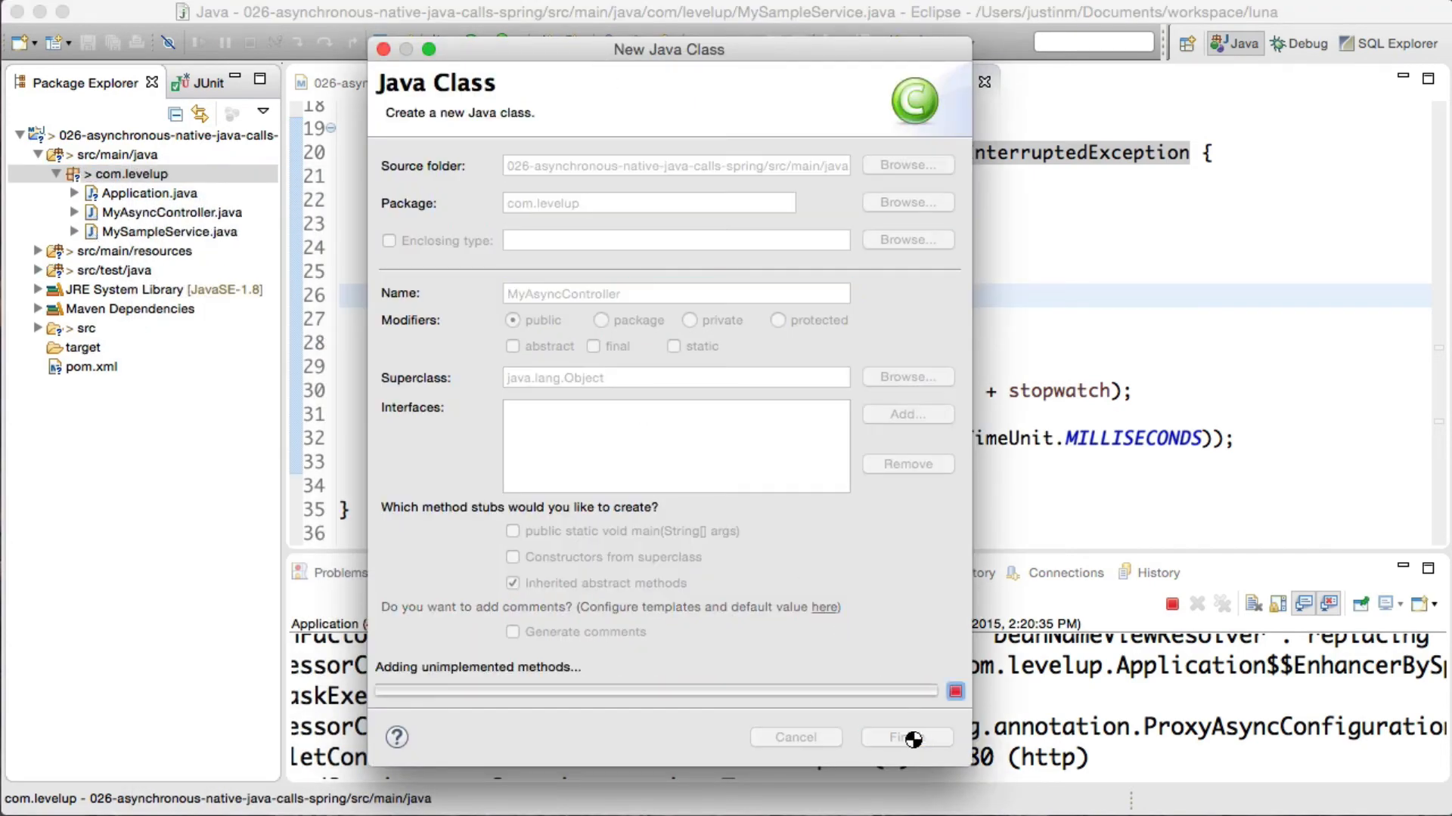
{"action": "left_click", "coordinate": [907, 738]}
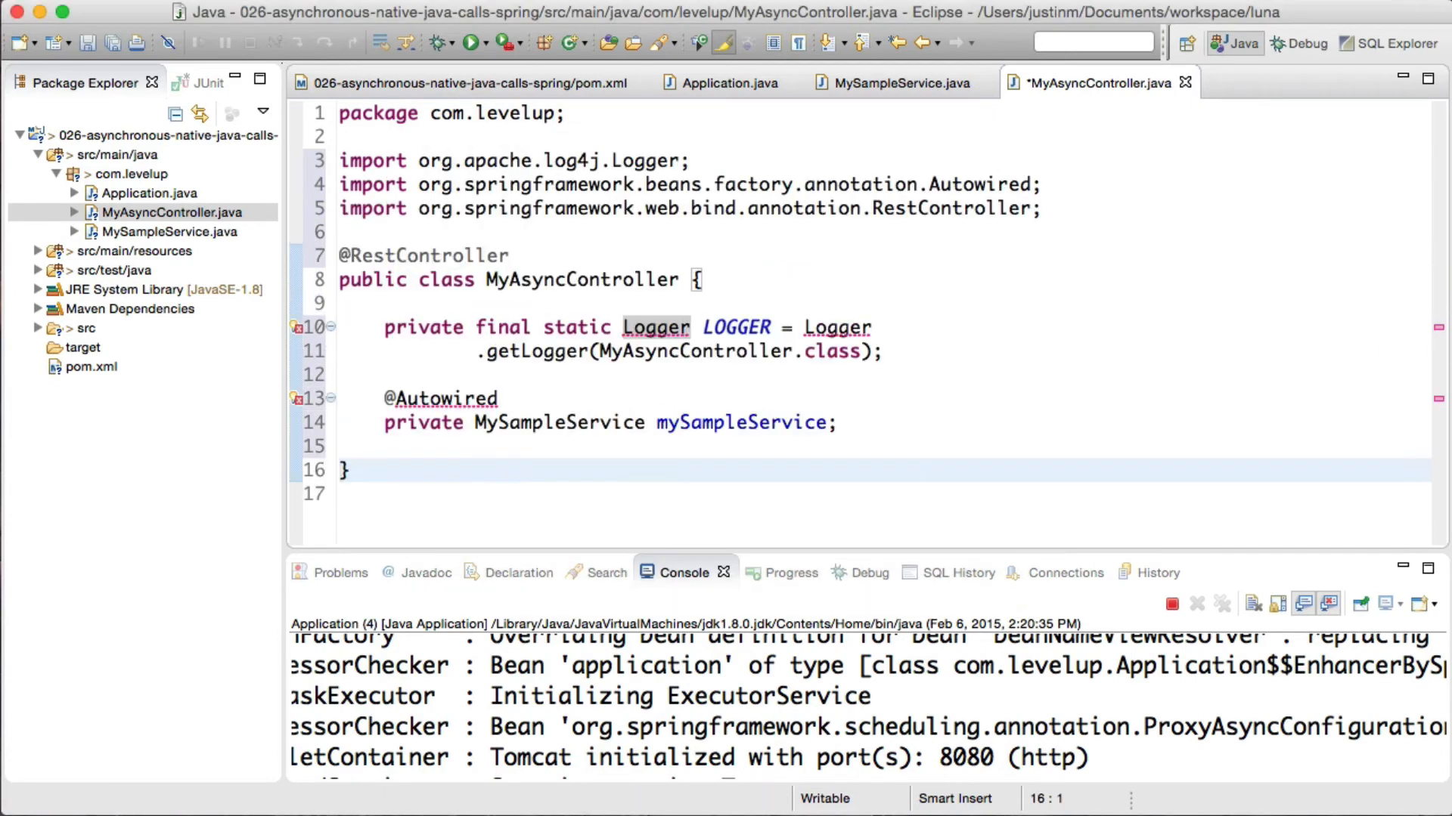
- Resolve the taskExecutor endpoint's imports, choosing org.springframework.http.MediaType, and save
{"action": "scroll", "scroll_direction": "down", "scroll_amount": 3}
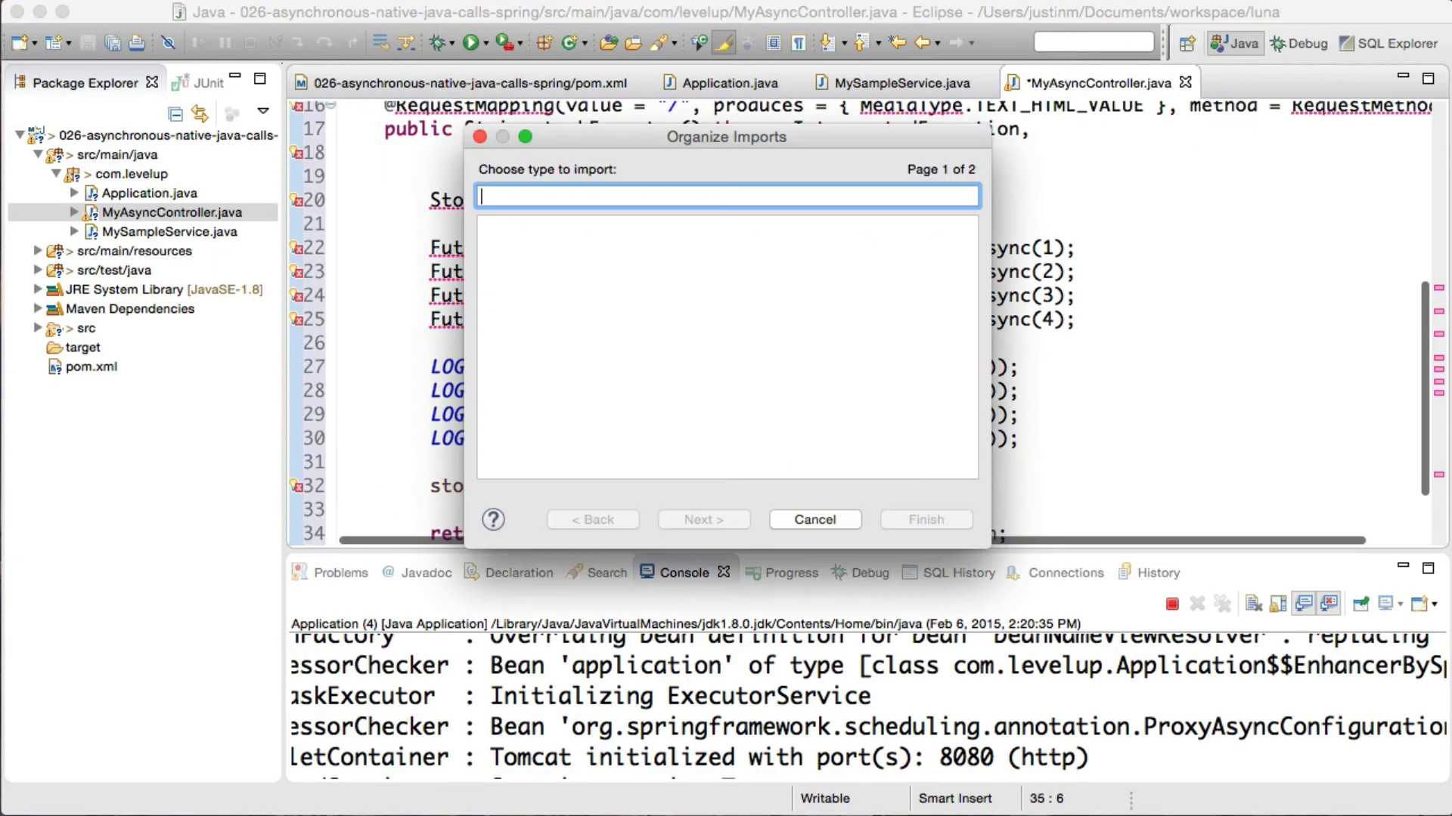
{"action": "left_click", "coordinate": [705, 520]}
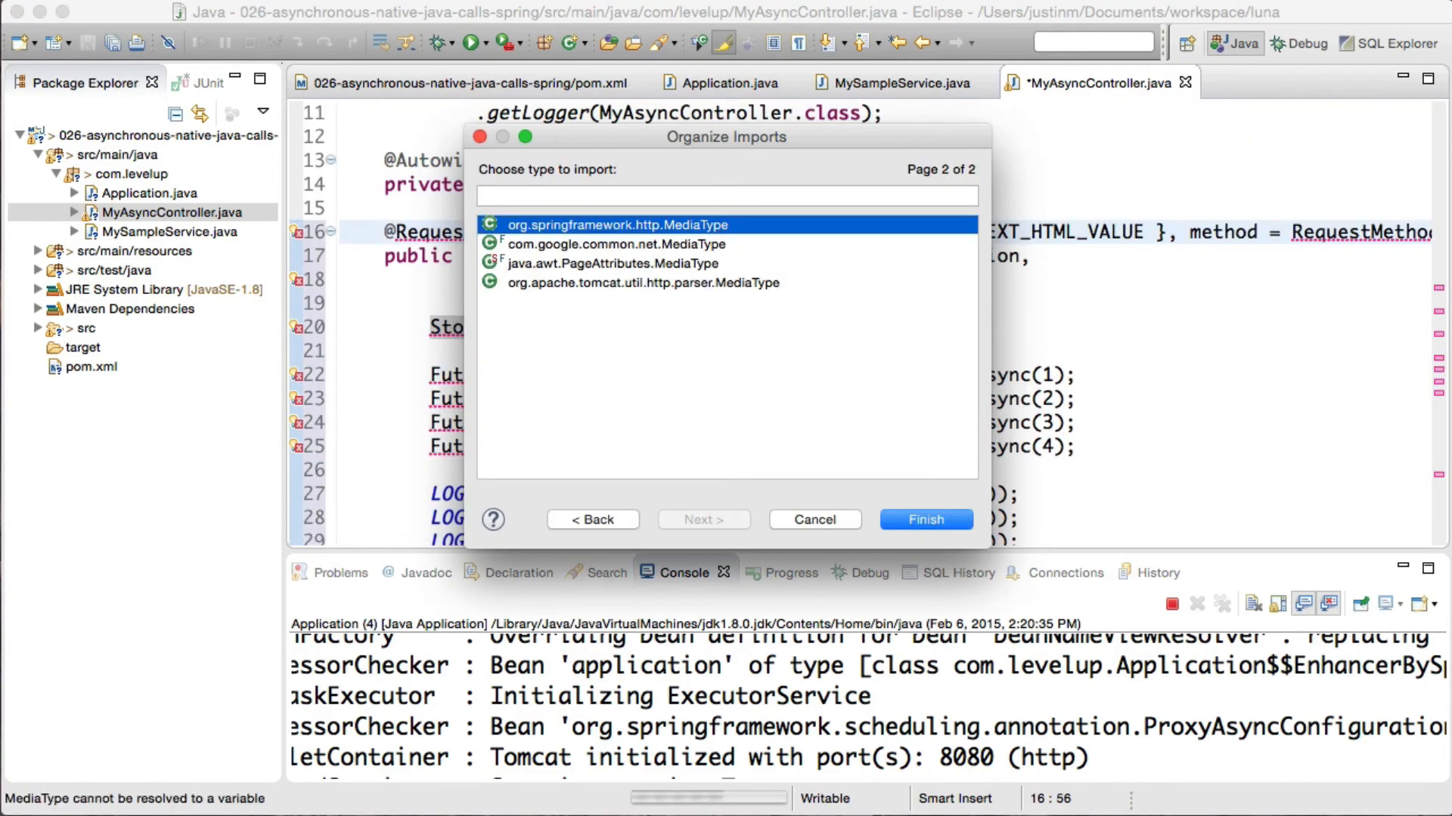
{"action": "left_click", "coordinate": [926, 520]}
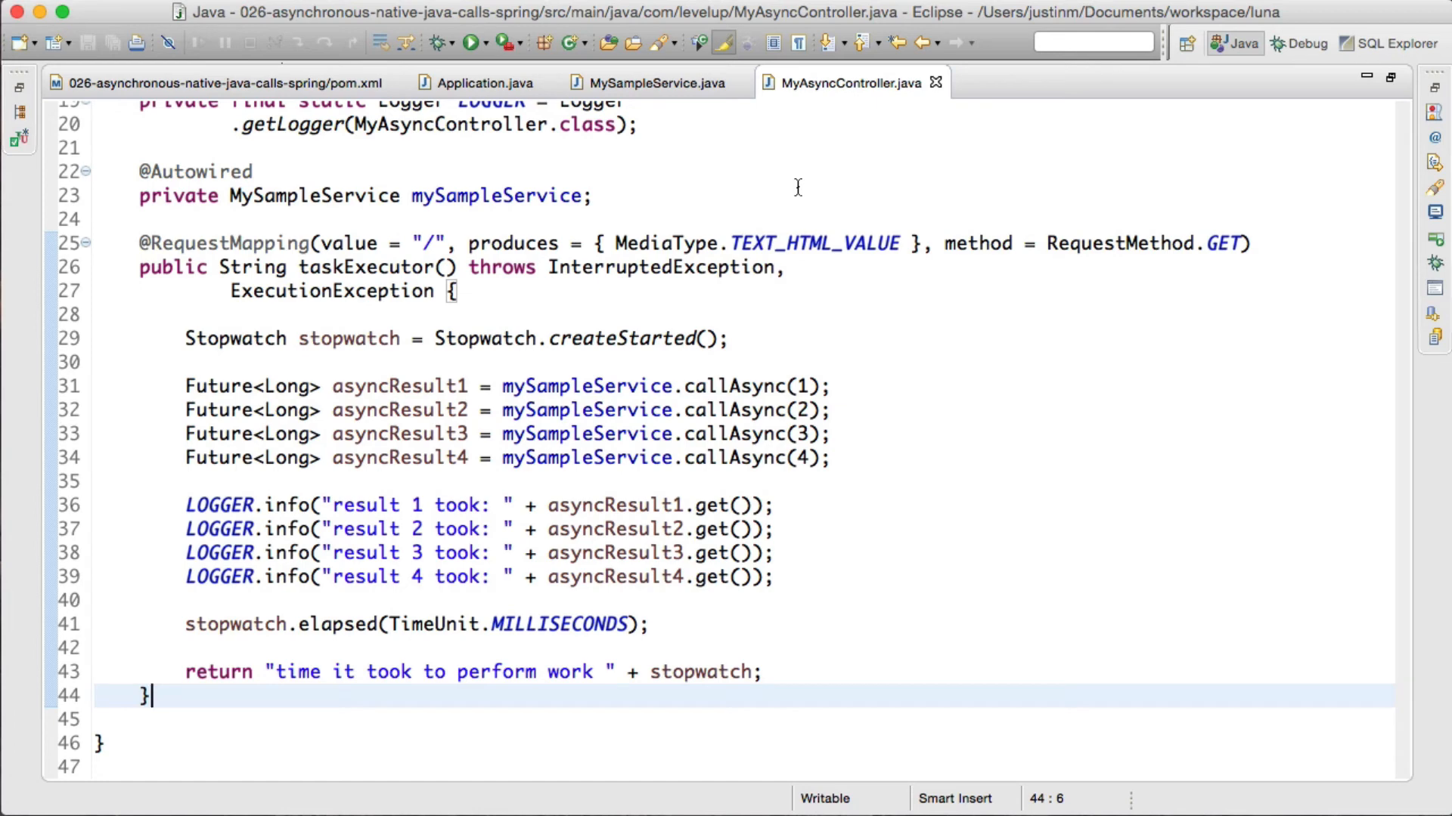
{"action": "mouse_move", "coordinate": [830, 89]}
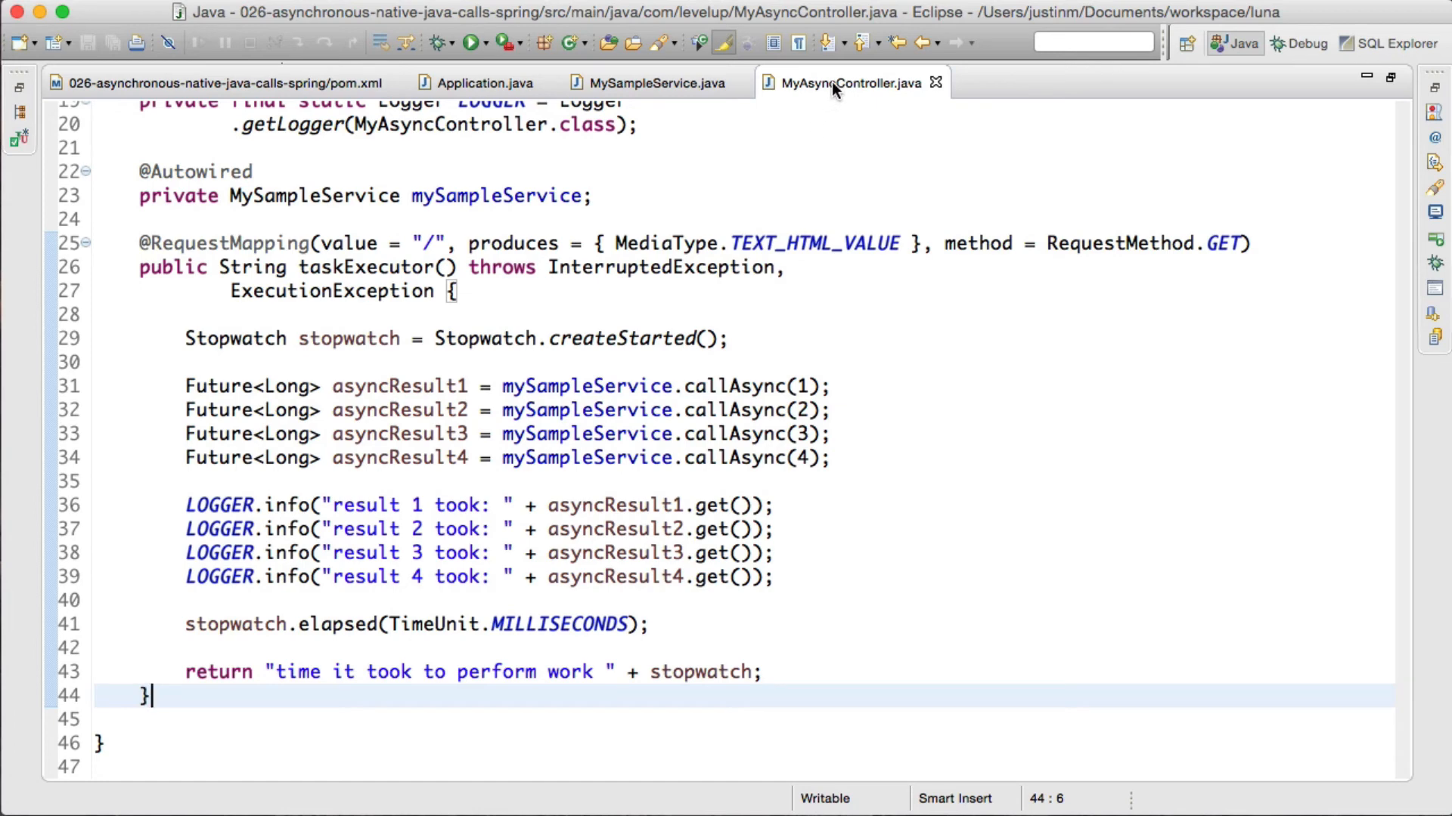